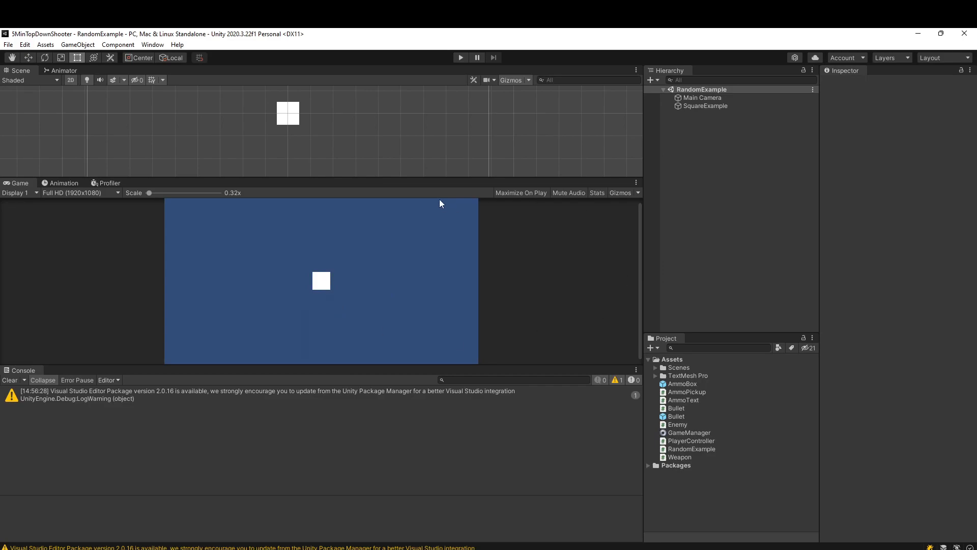
pyautogui.moveTo(327, 189)
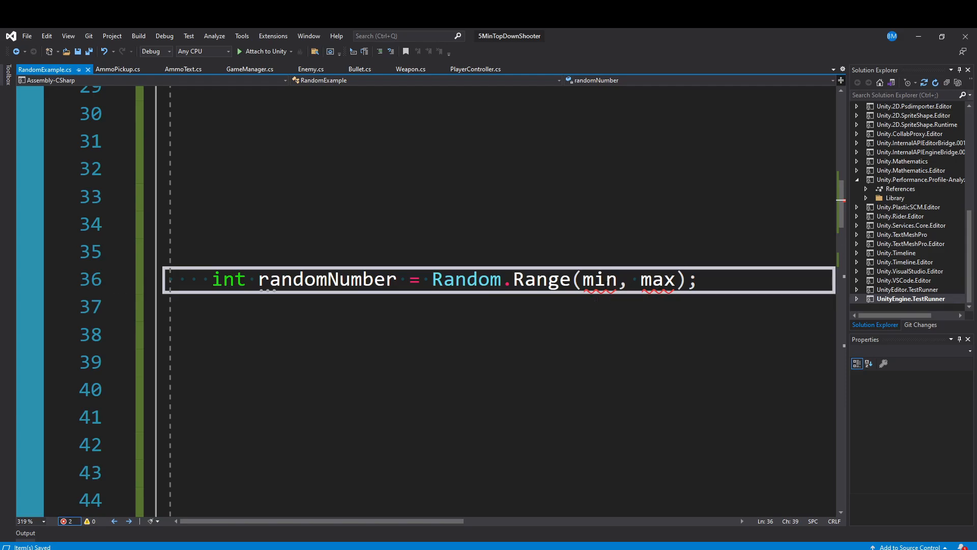
# Change the line 36 call to Random.Range(0, 10) and view its parameter tooltip.
pyautogui.write('0')
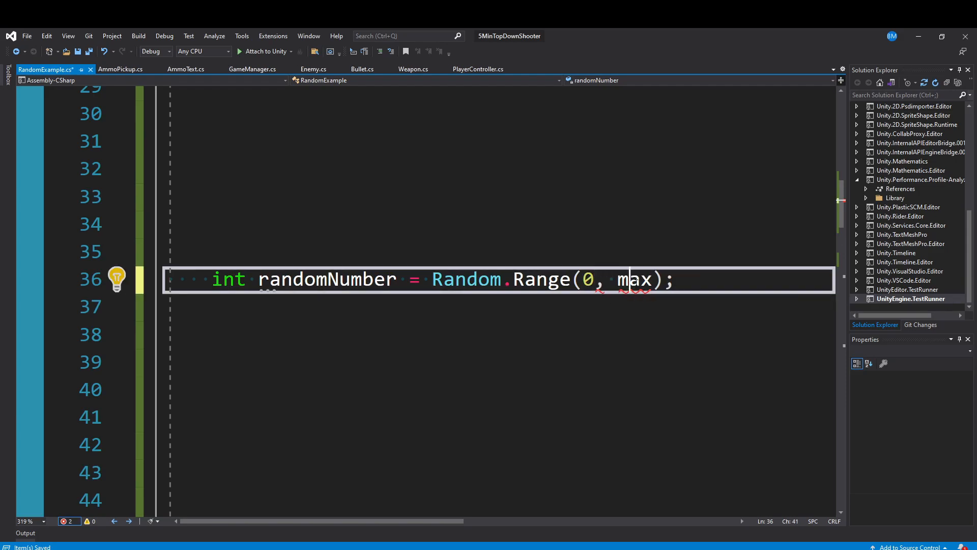
pyautogui.write('10')
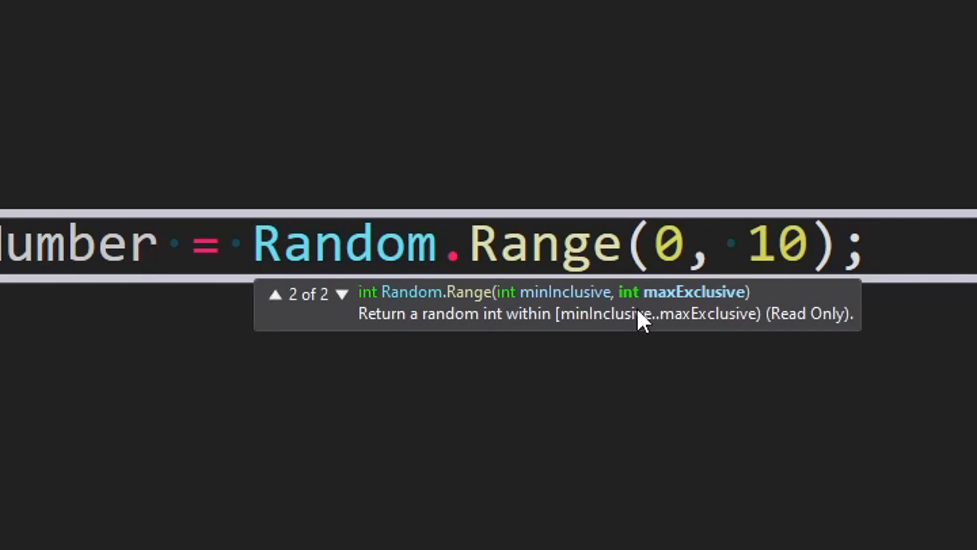
pyautogui.click(720, 242)
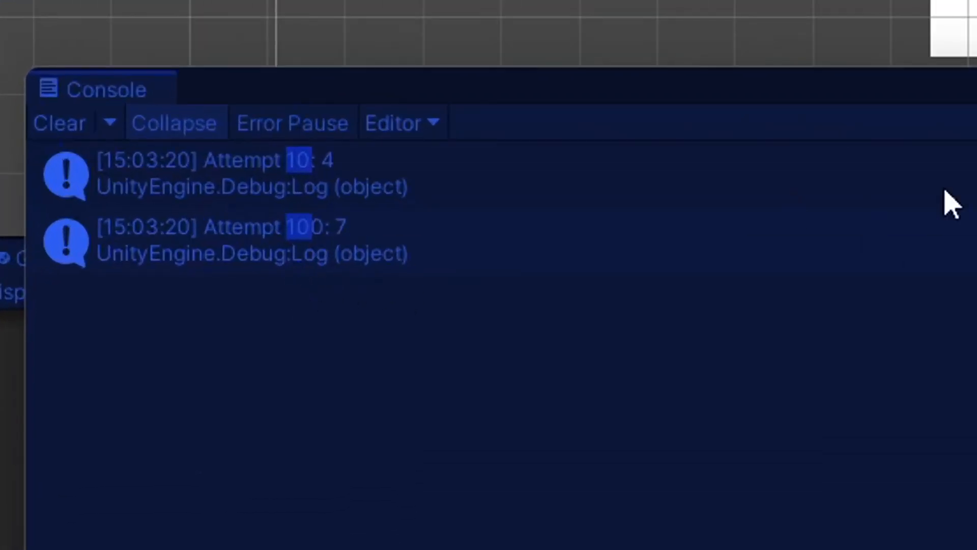
pyautogui.moveTo(656, 215)
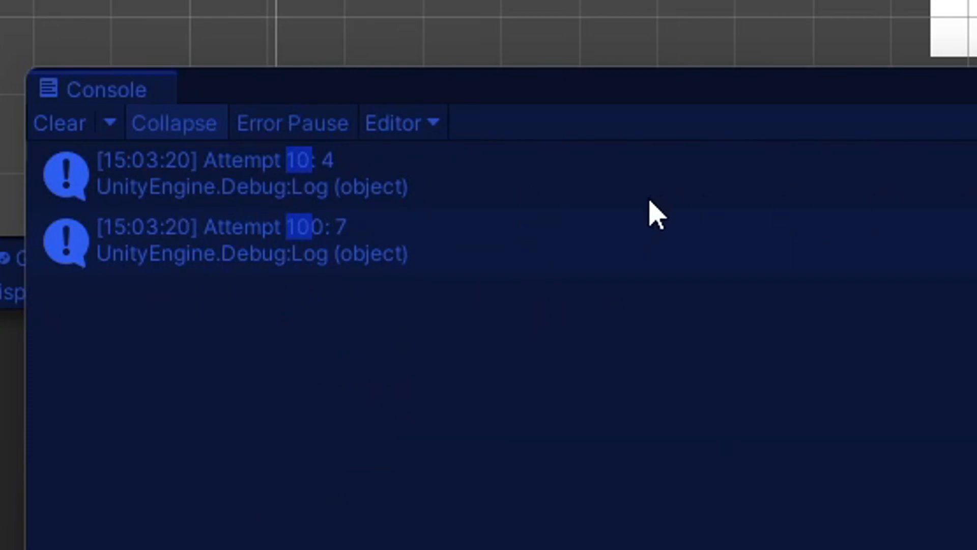
pyautogui.moveTo(657, 215)
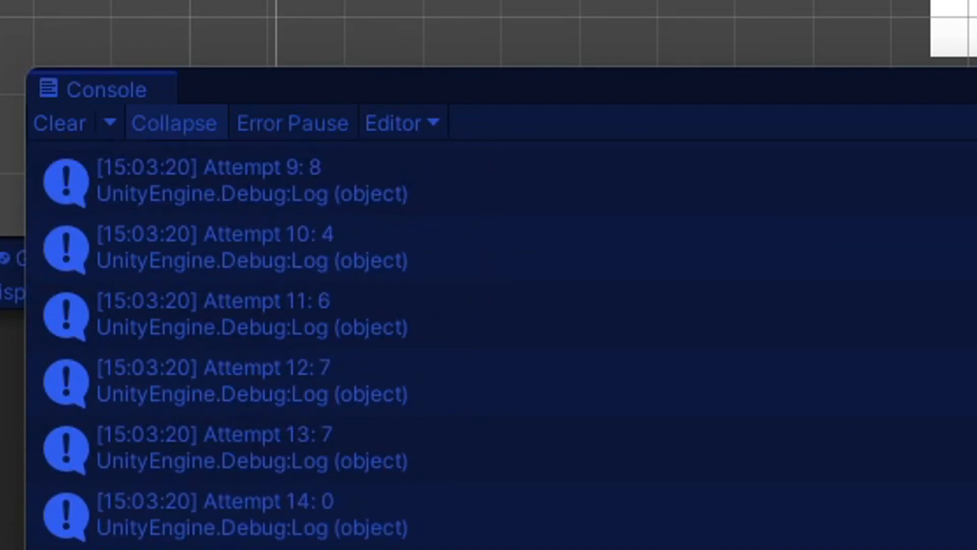
# Scroll through the Console's logged attempts showing random integers like 8, 4, 7 and 0.
pyautogui.scroll(-3)
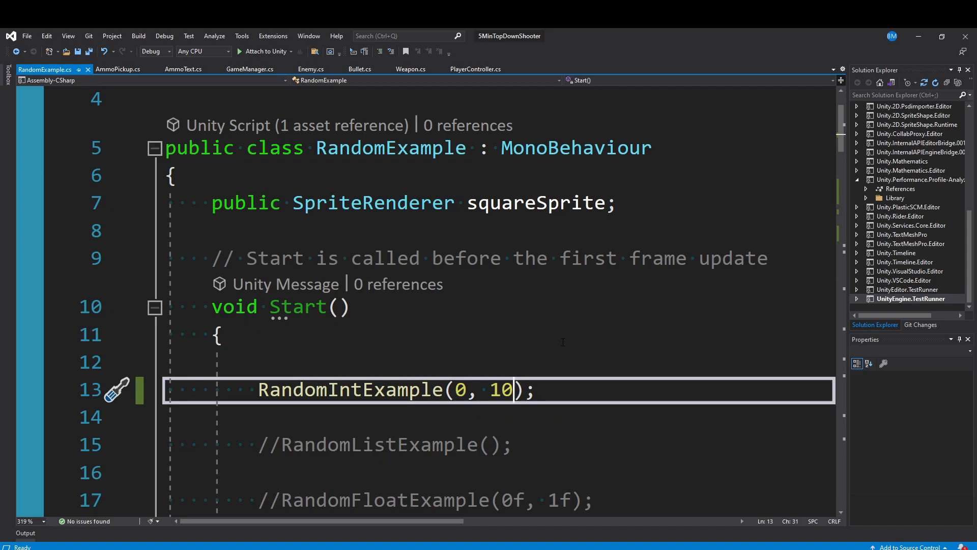
# Add the comment '// first entry index = 0' after the first Add("Comment") line.
pyautogui.scroll(-3)
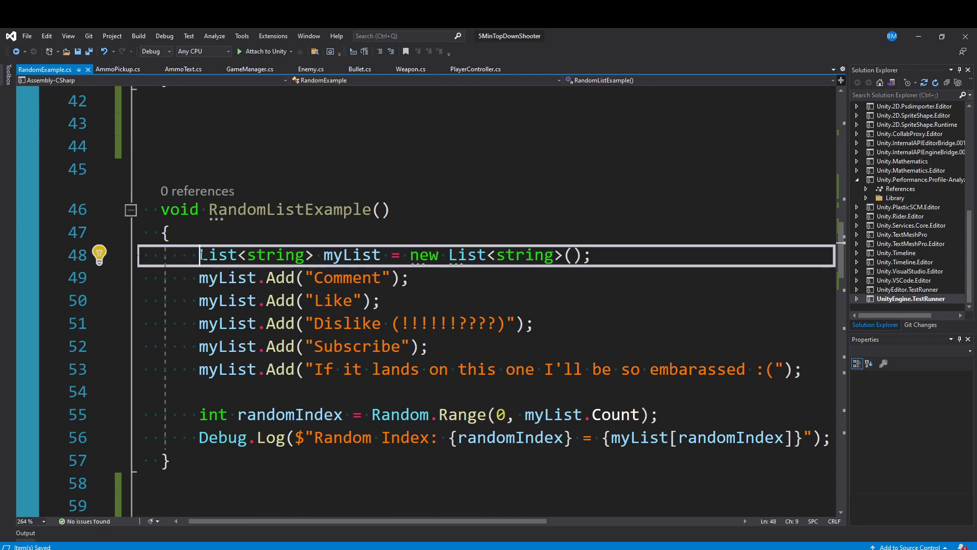
pyautogui.click(599, 255)
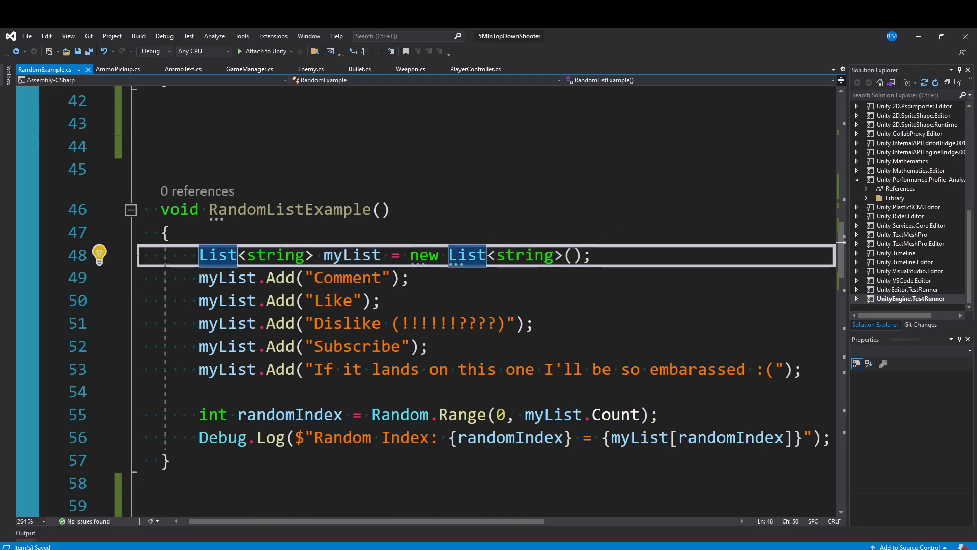
pyautogui.click(273, 278)
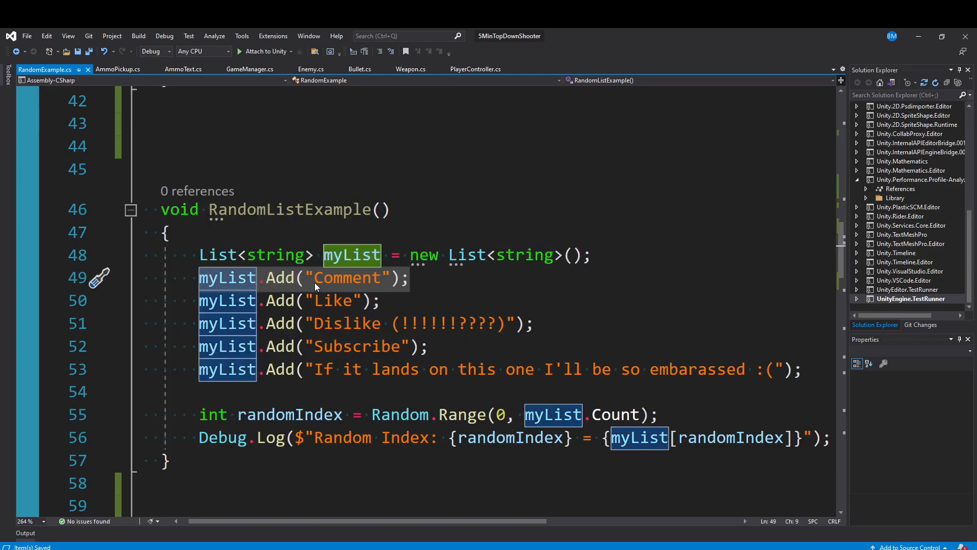
pyautogui.write('// first entry index = 0')
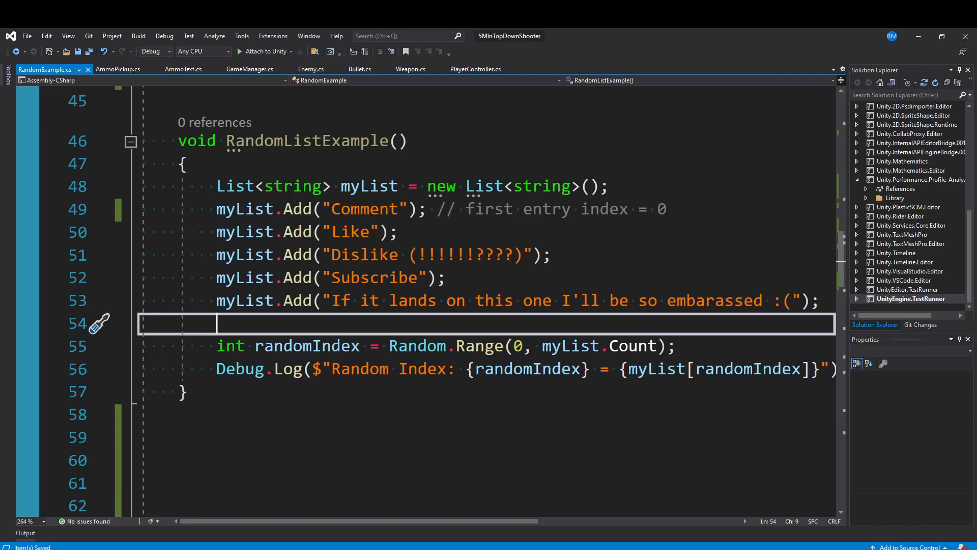
pyautogui.click(544, 346)
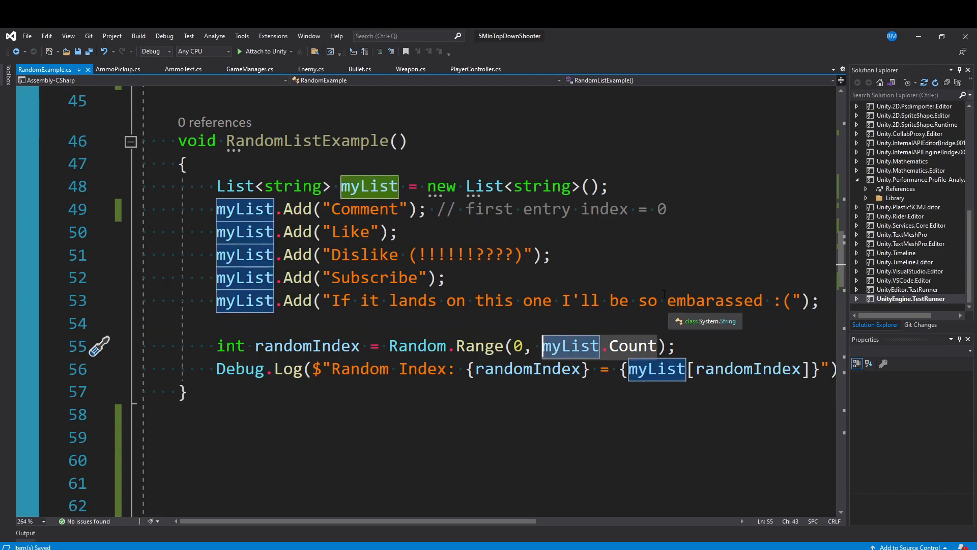
pyautogui.moveTo(665, 289)
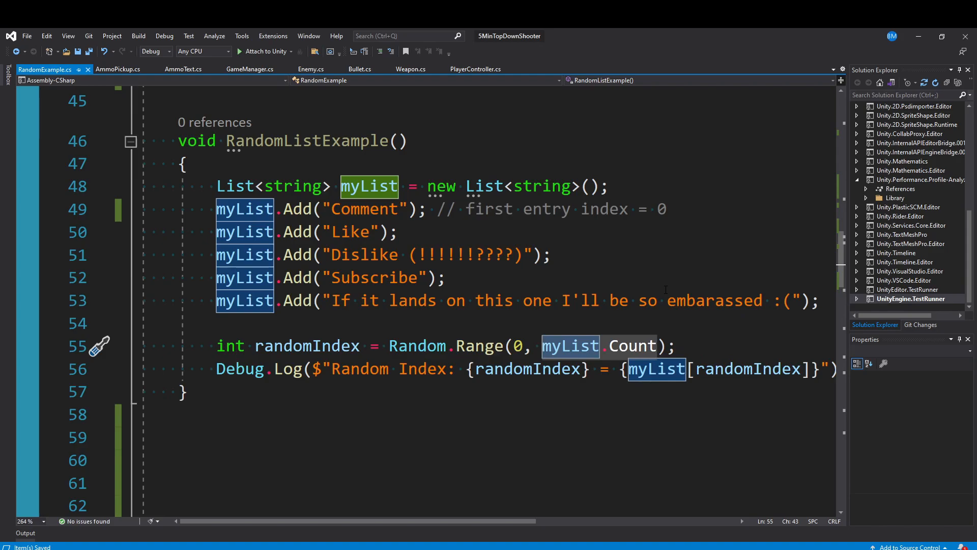
pyautogui.moveTo(641, 351)
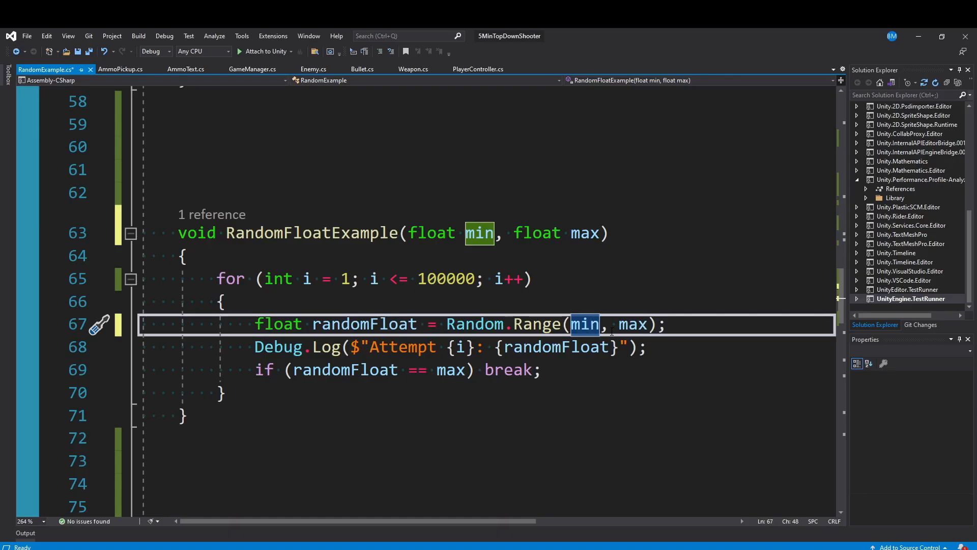
pyautogui.moveTo(585, 324)
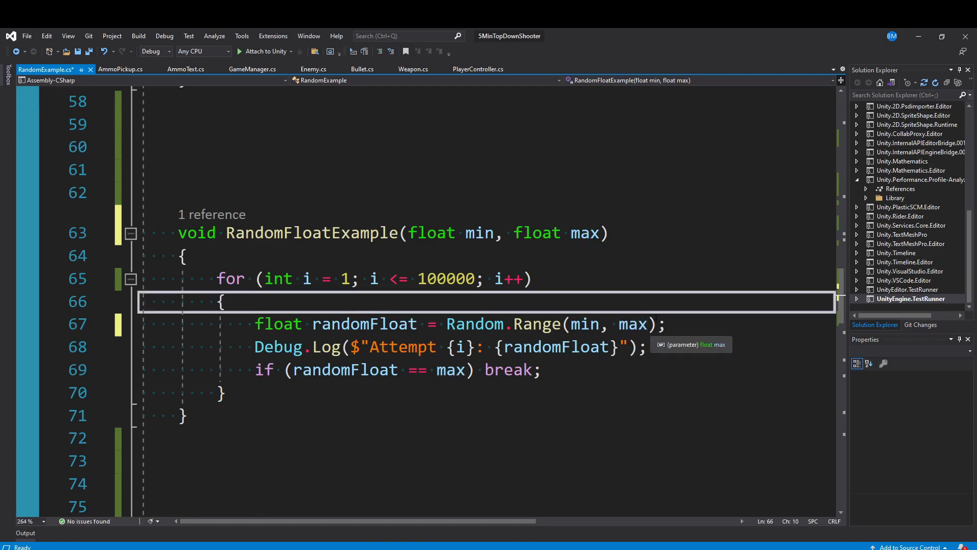
# Save RandomExample.cs after reviewing RandomFloatExample's 100000-iteration loop and break condition.
pyautogui.press('ctrl+s')
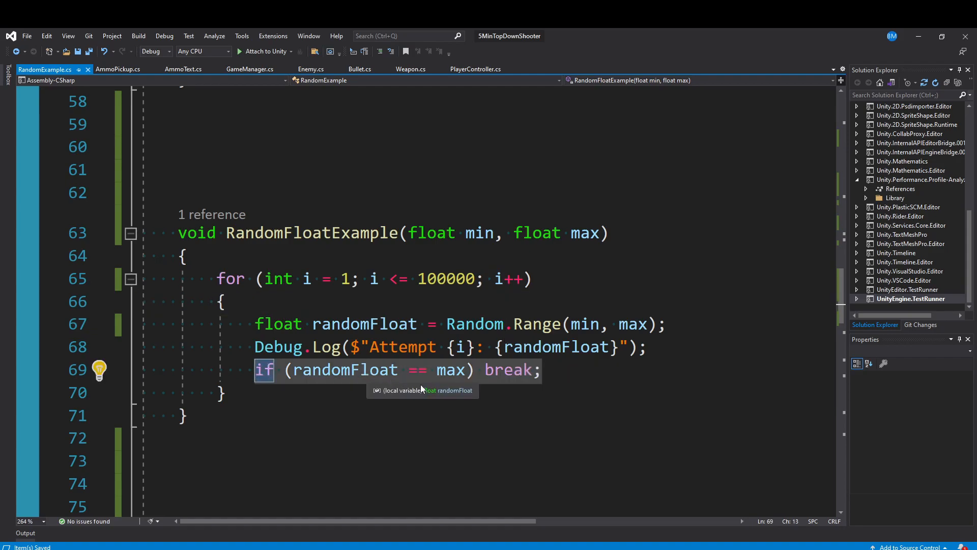
pyautogui.moveTo(538, 374)
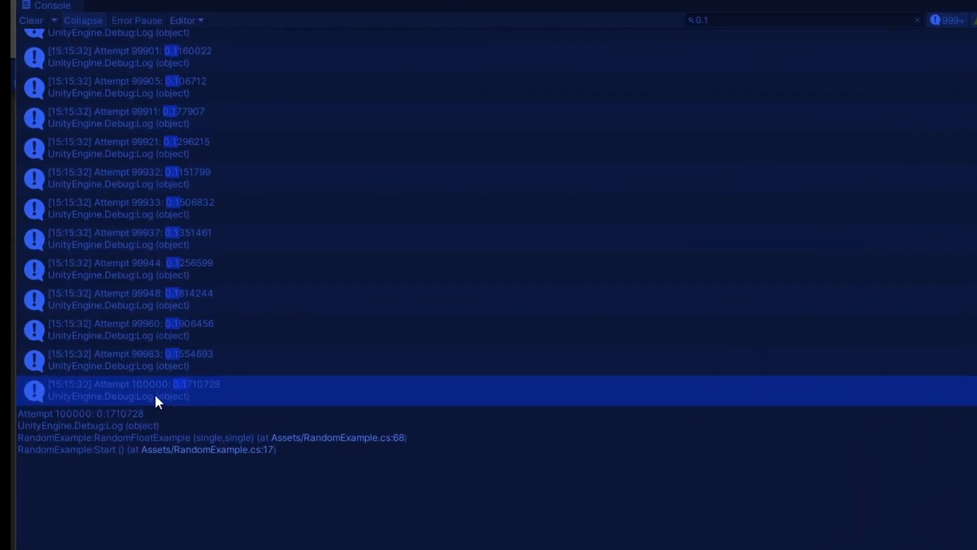
pyautogui.moveTo(209, 402)
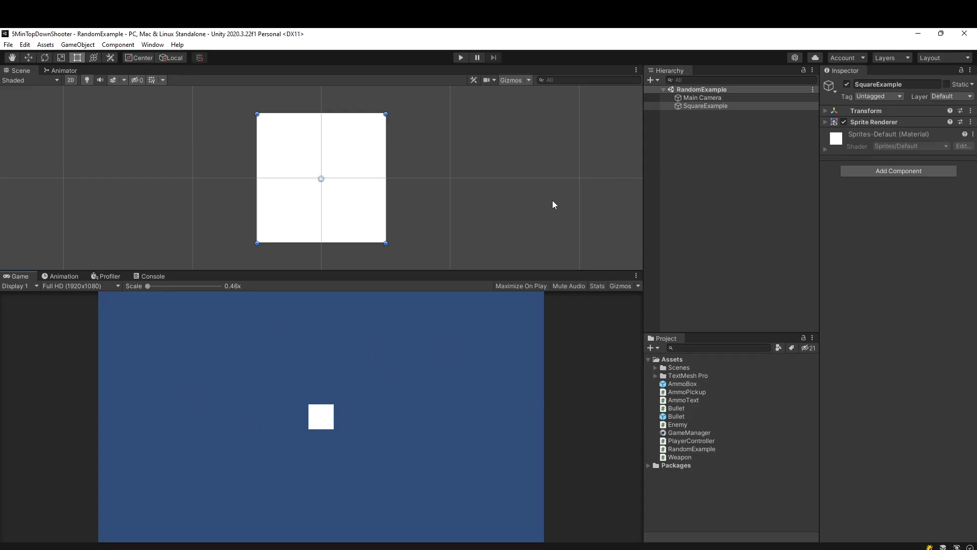
# Center the square in the Scene view and enter SquareExample rotation values X 50, Y 25, Z 150.
pyautogui.moveTo(553, 205); pyautogui.dragTo(455, 209)
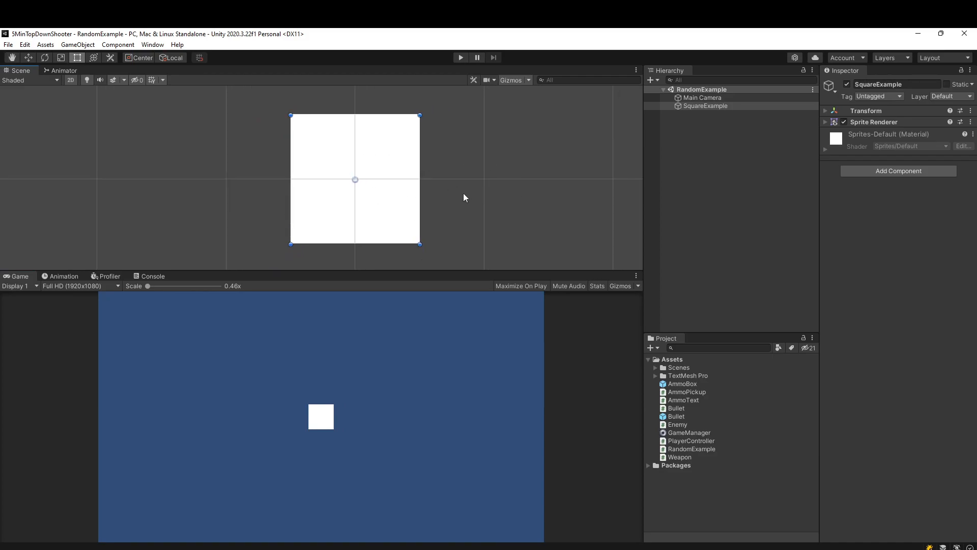
pyautogui.moveTo(365, 160)
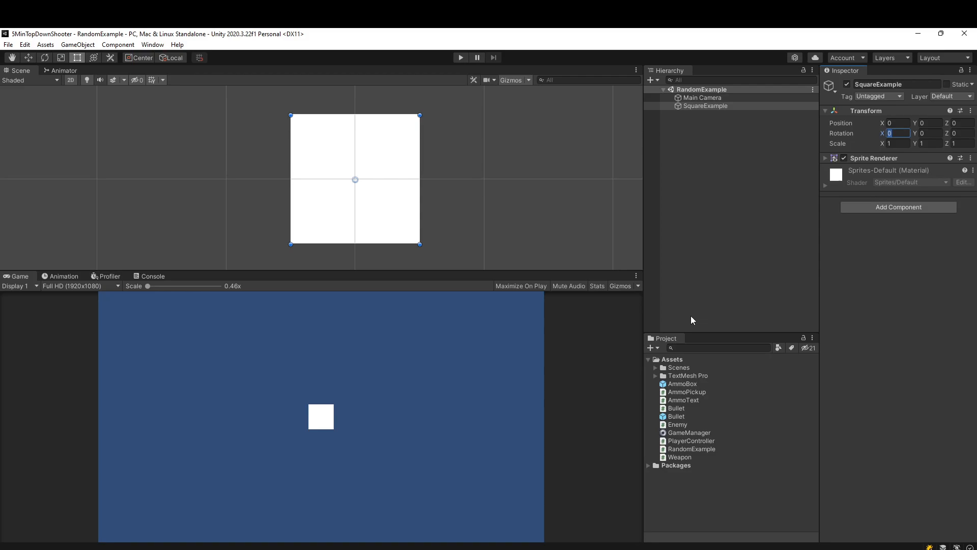
pyautogui.moveTo(758, 277)
pyautogui.write('50')
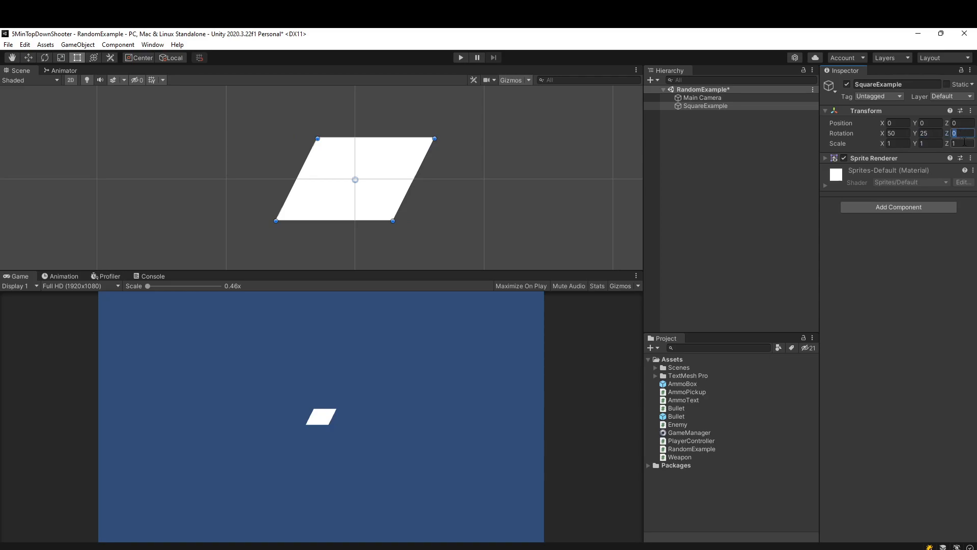
pyautogui.write('150')
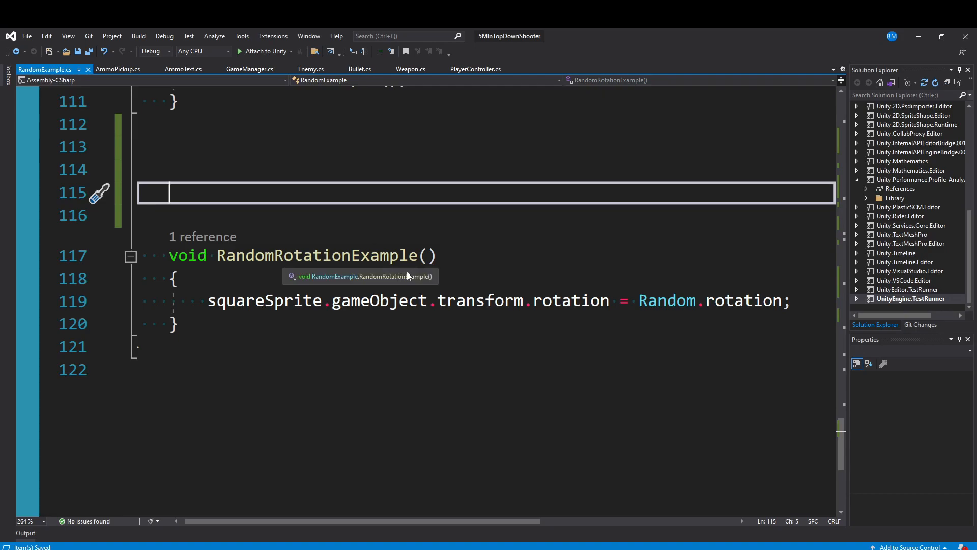
# Highlight squareSprite and its Random.rotation assignment in RandomRotationExample.
pyautogui.doubleClick(264, 300)
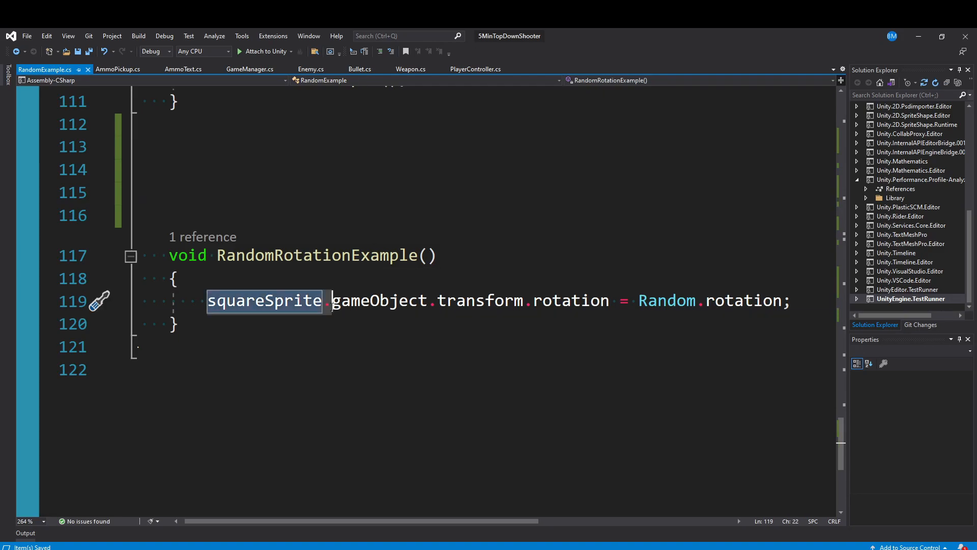
pyautogui.moveTo(332, 301); pyautogui.dragTo(525, 301)
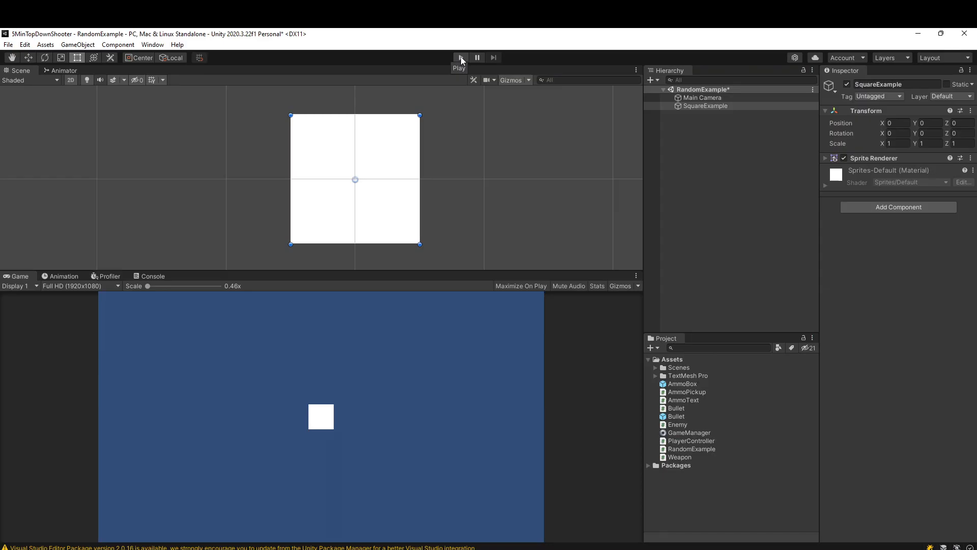
pyautogui.click(460, 58)
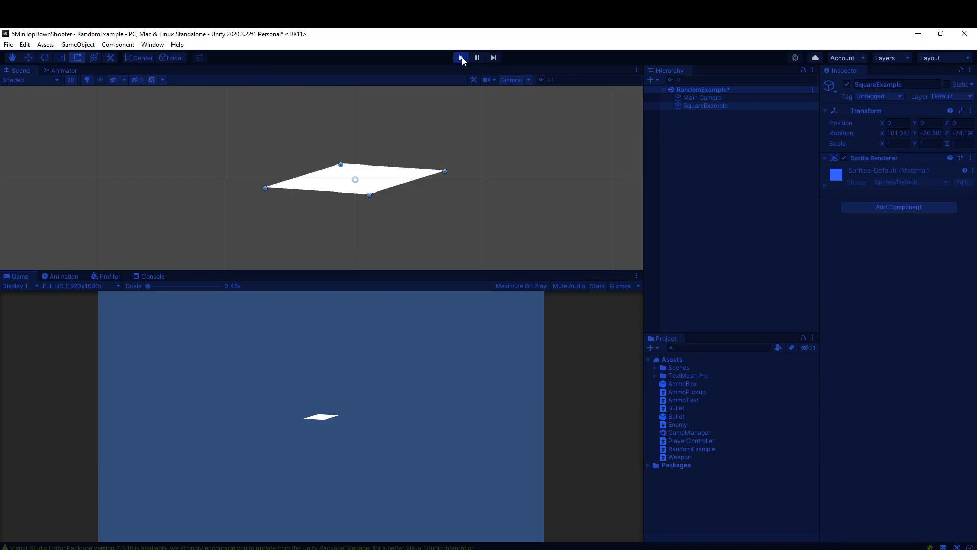
pyautogui.click(460, 57)
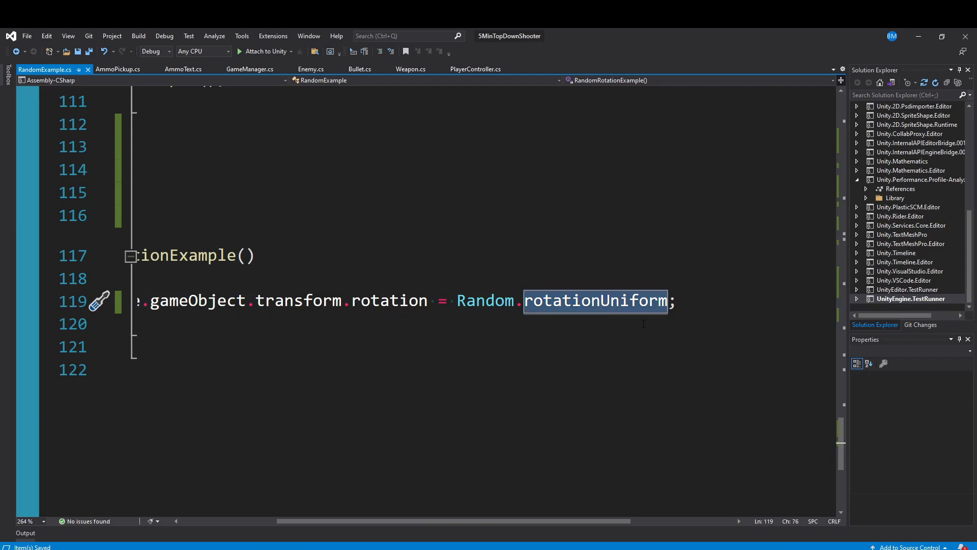
pyautogui.moveTo(601, 301)
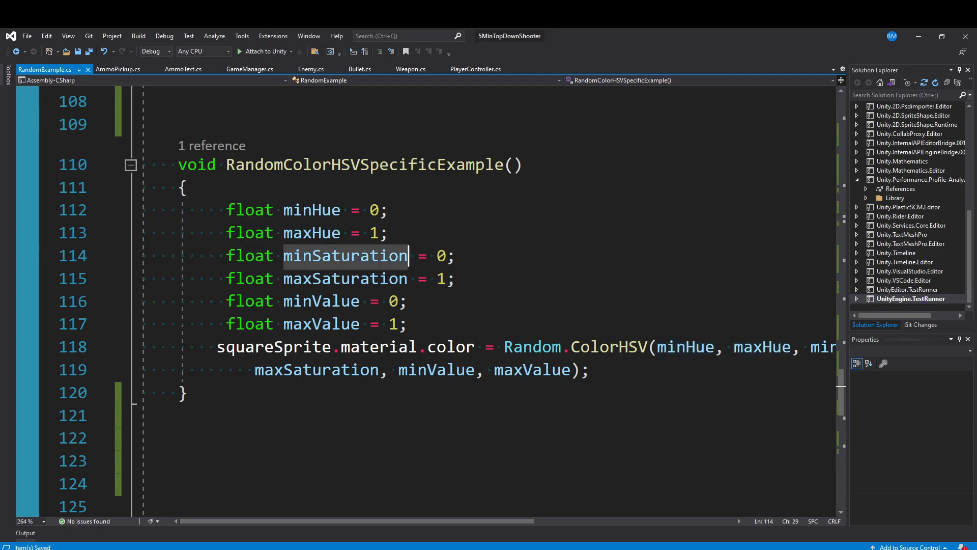
# Select the maxSaturation value on line 115 and change it from 1 to 0.
pyautogui.doubleClick(321, 300)
pyautogui.write('0')
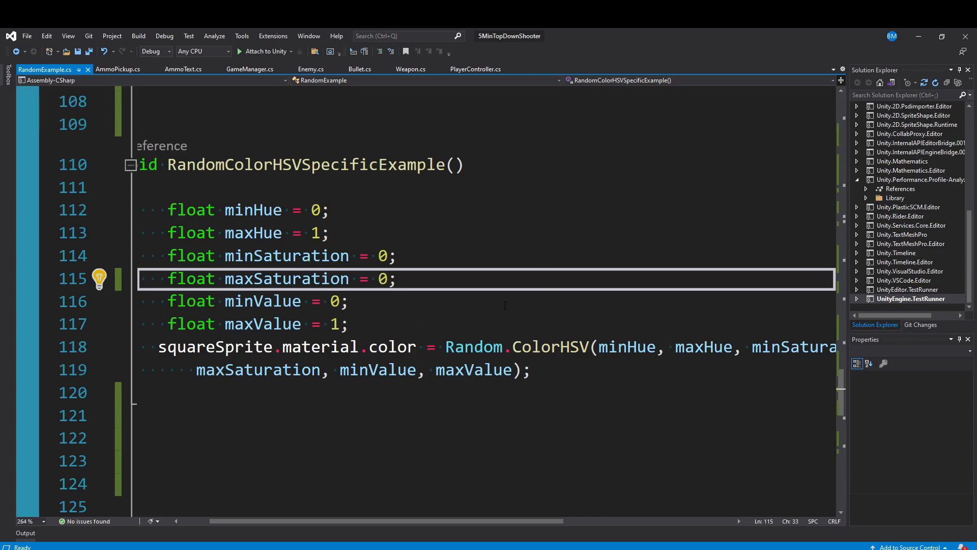
# Write squareSprite.color = new Color(Random.value, Random.value, Random.value) in RandomColorExample.
pyautogui.click(460, 58)
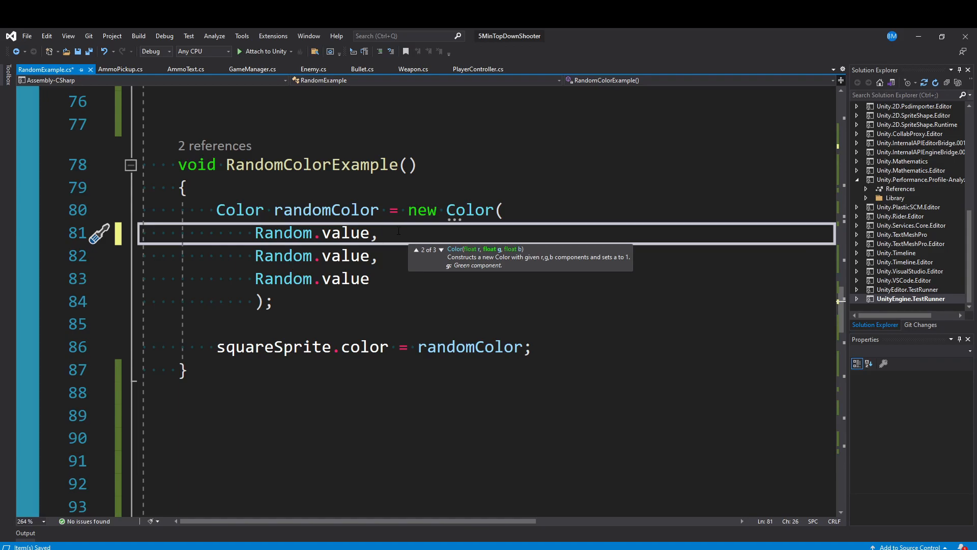
pyautogui.doubleClick(284, 232)
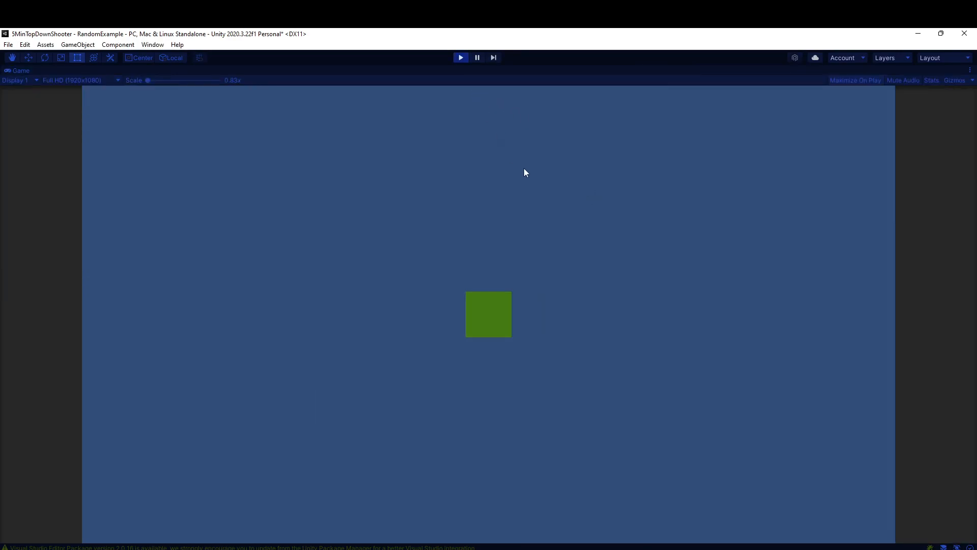
pyautogui.moveTo(453, 269)
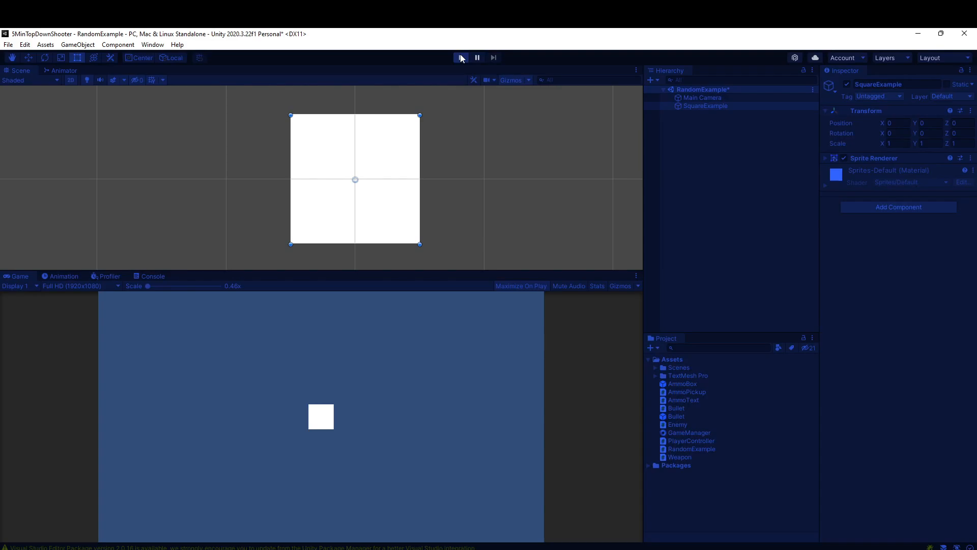
pyautogui.click(460, 57)
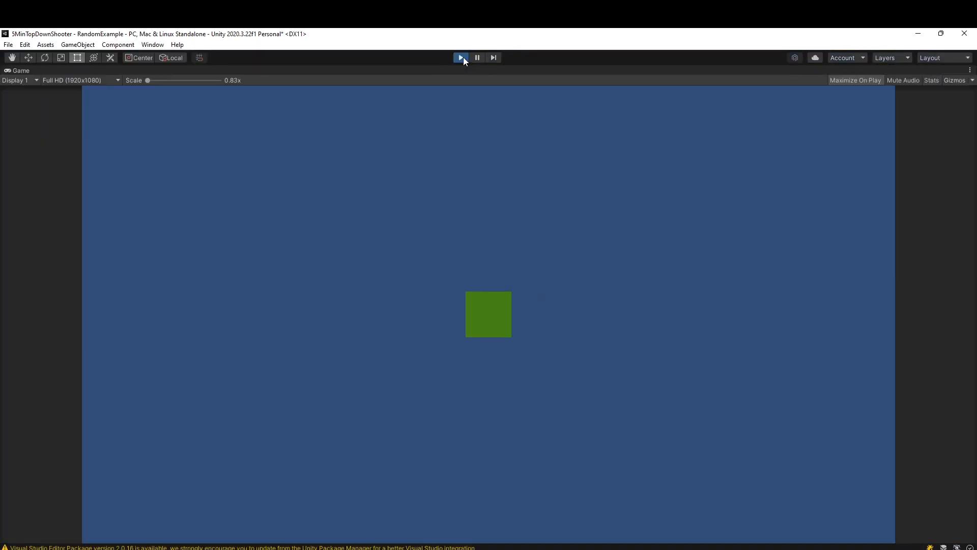
pyautogui.click(460, 57)
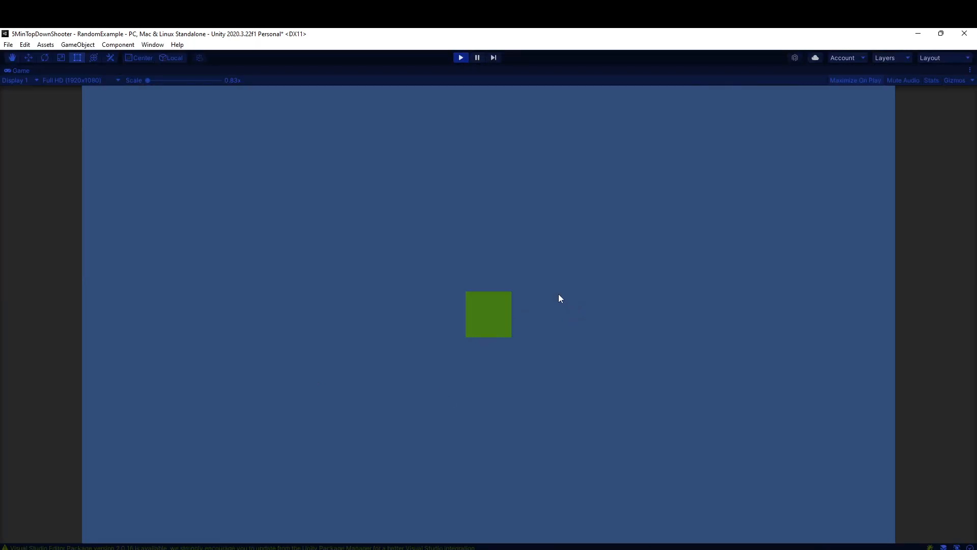
pyautogui.moveTo(399, 316)
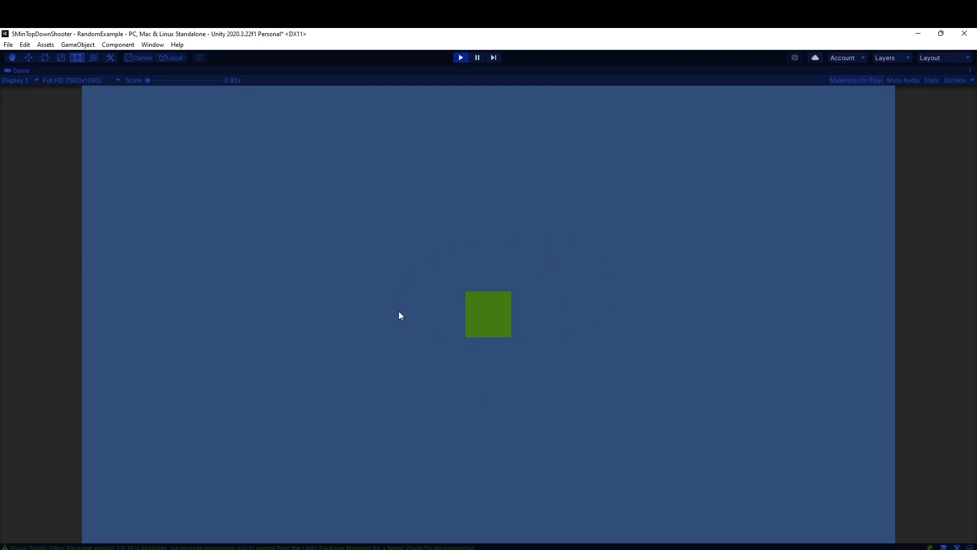
pyautogui.moveTo(439, 312)
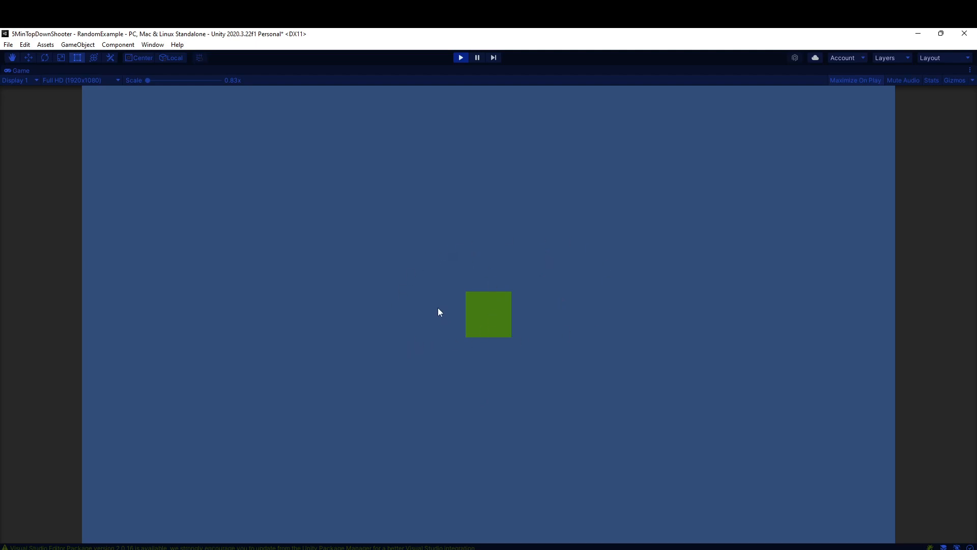
pyautogui.moveTo(444, 283)
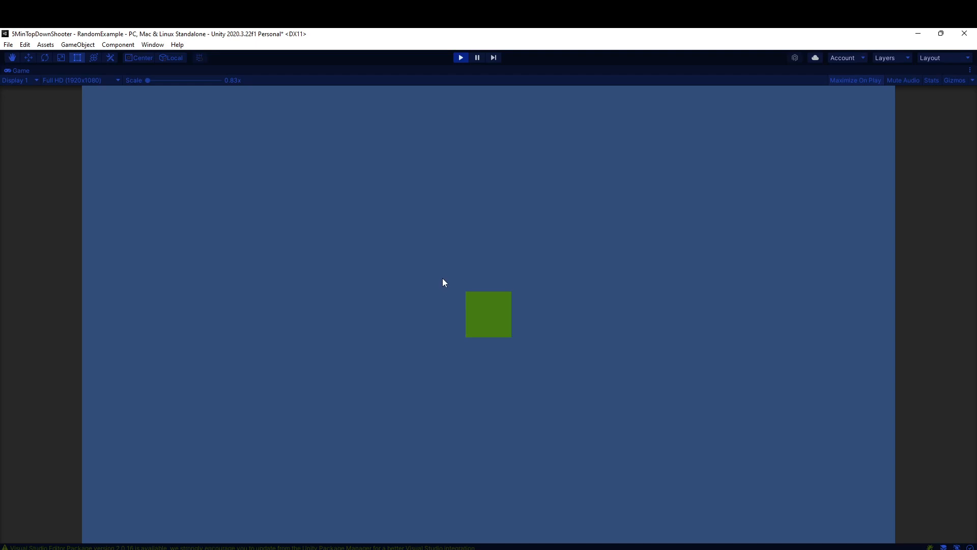
pyautogui.moveTo(437, 288)
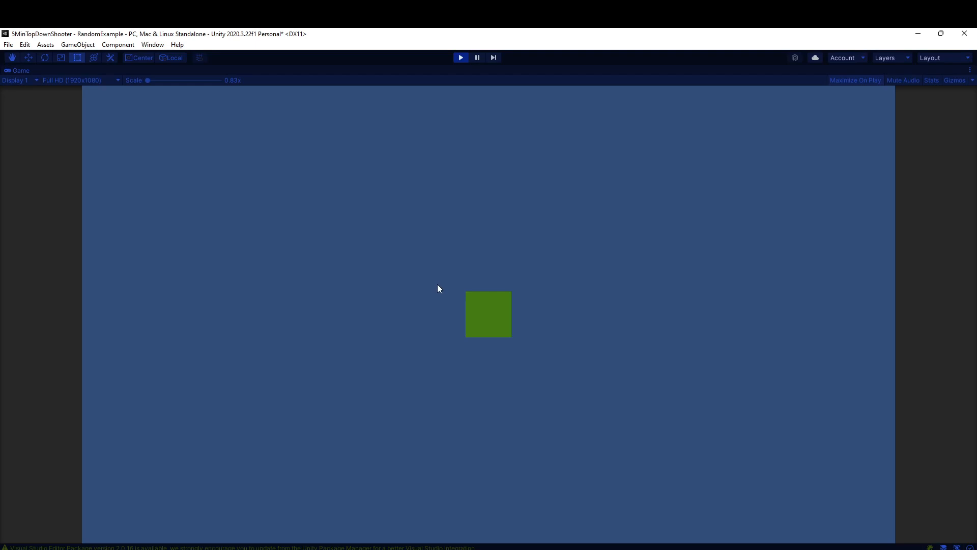
pyautogui.moveTo(521, 302)
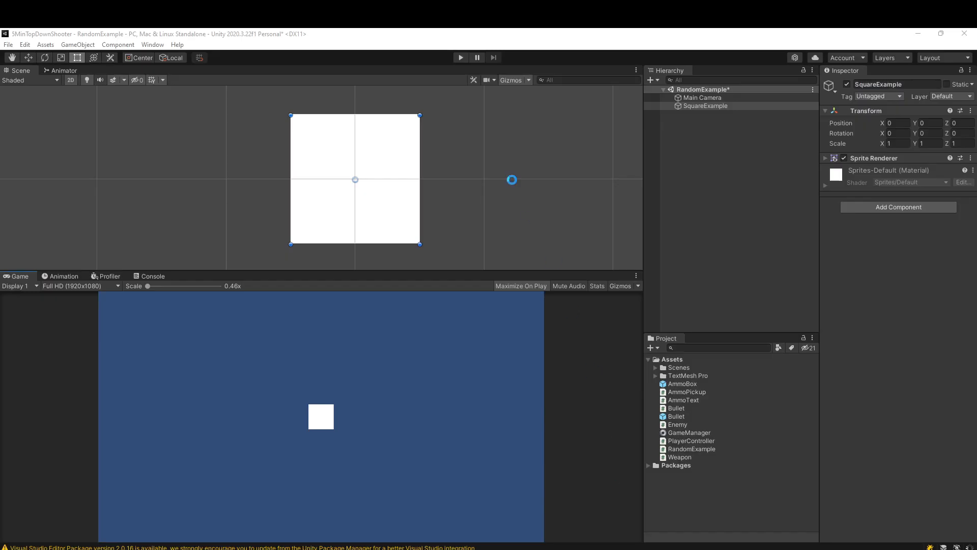
# Enter Play mode so RandomListExample logs a random index like 3 = Subscribe.
pyautogui.click(461, 58)
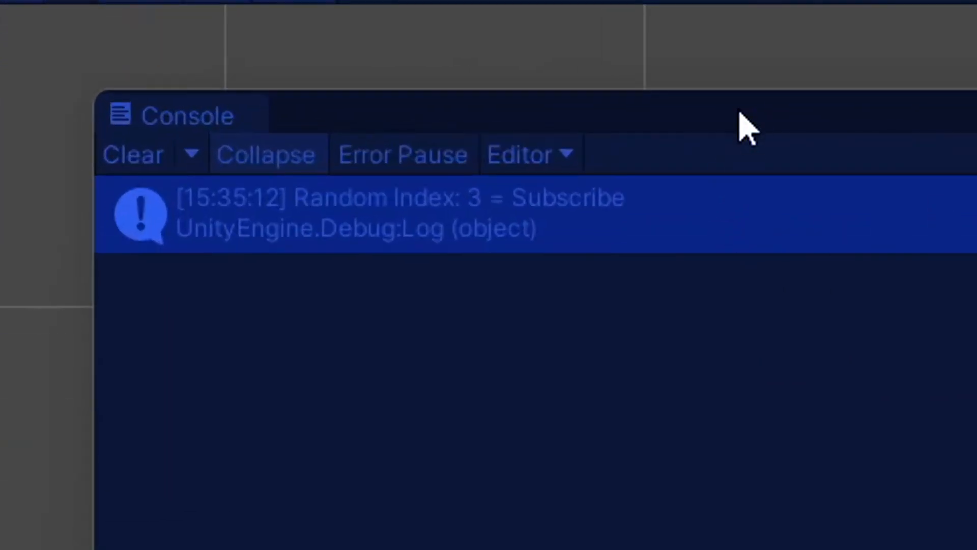
pyautogui.moveTo(551, 329)
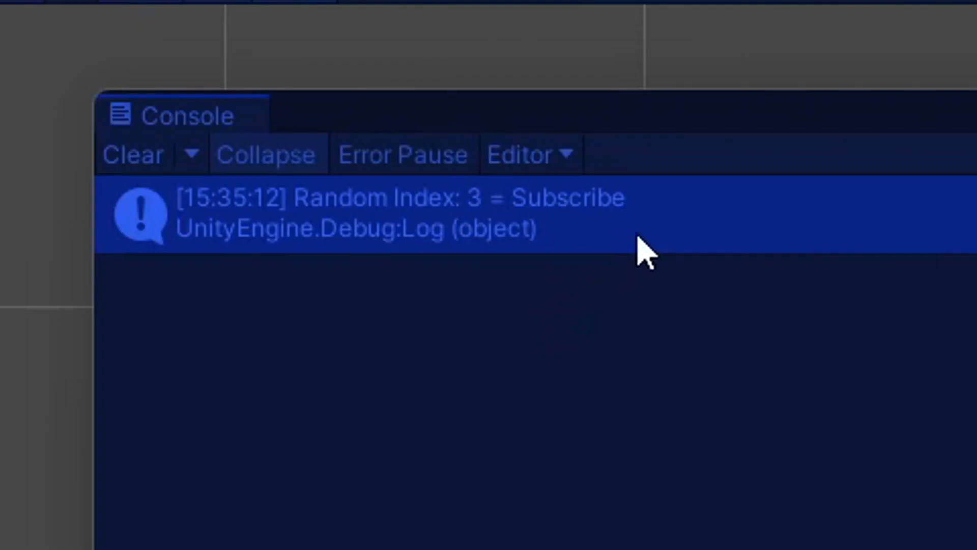
pyautogui.moveTo(648, 230)
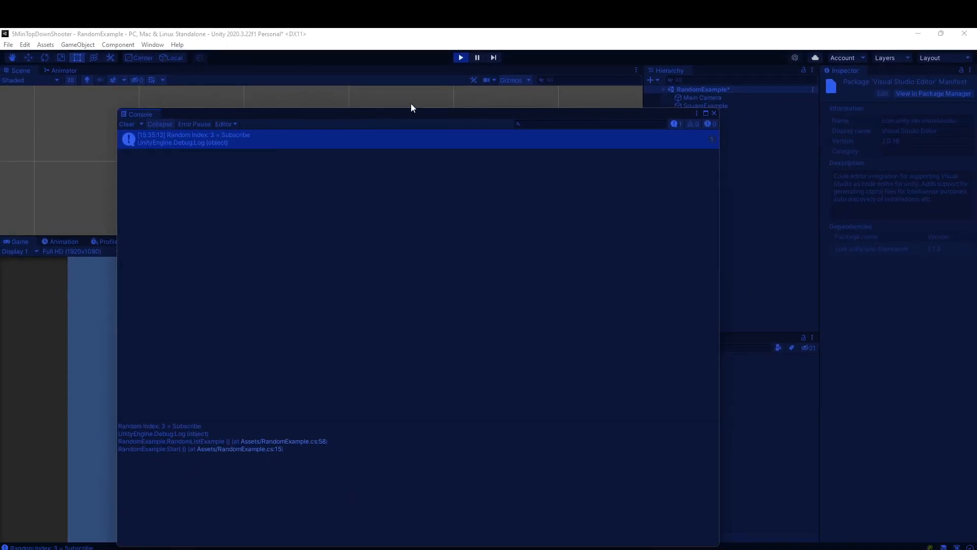
pyautogui.moveTo(455, 73)
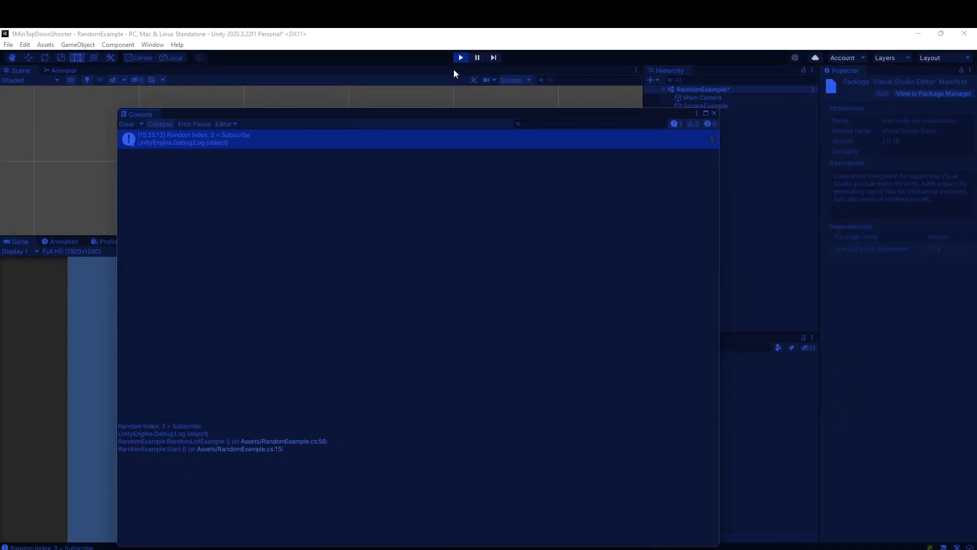